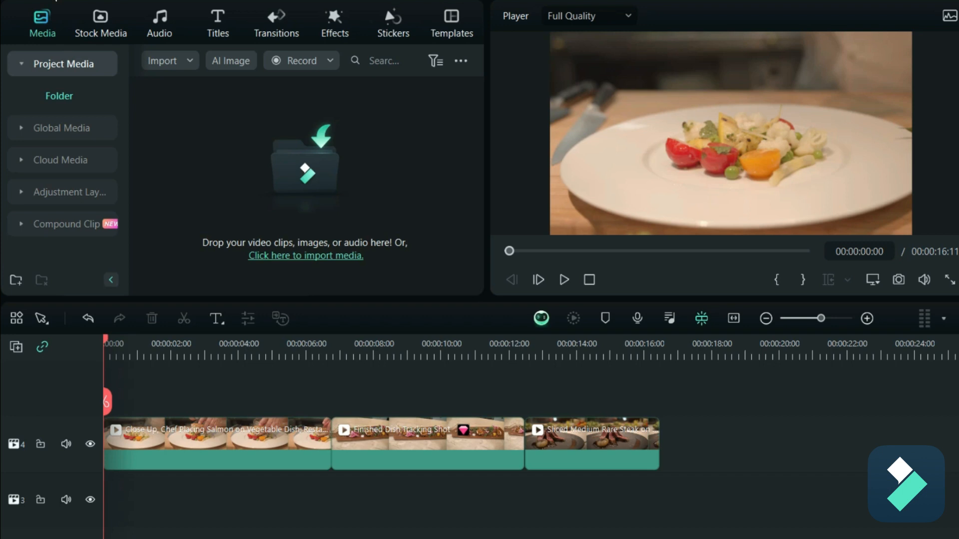
mouse_move(148, 70)
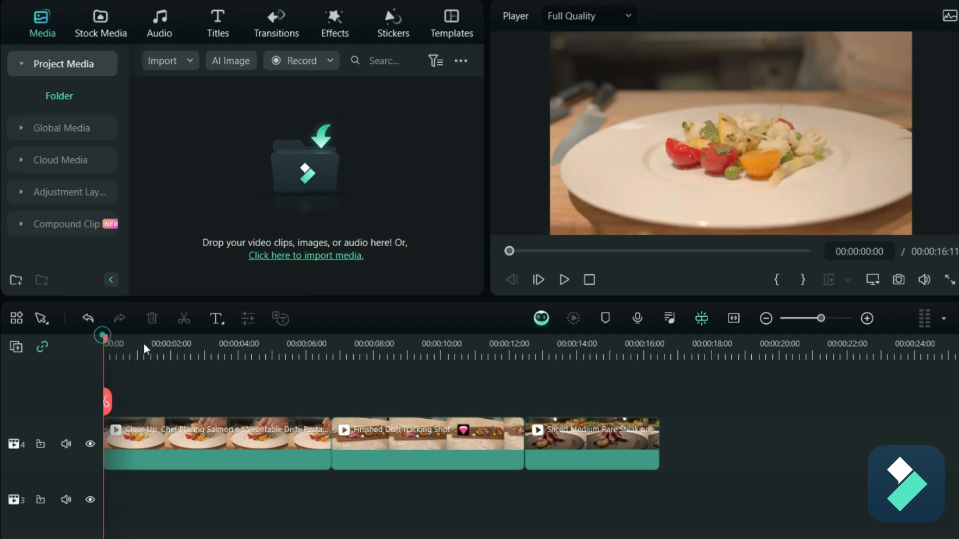
Move the playhead to about 00:00:01 in the opening salmon clip
left_click(358, 343)
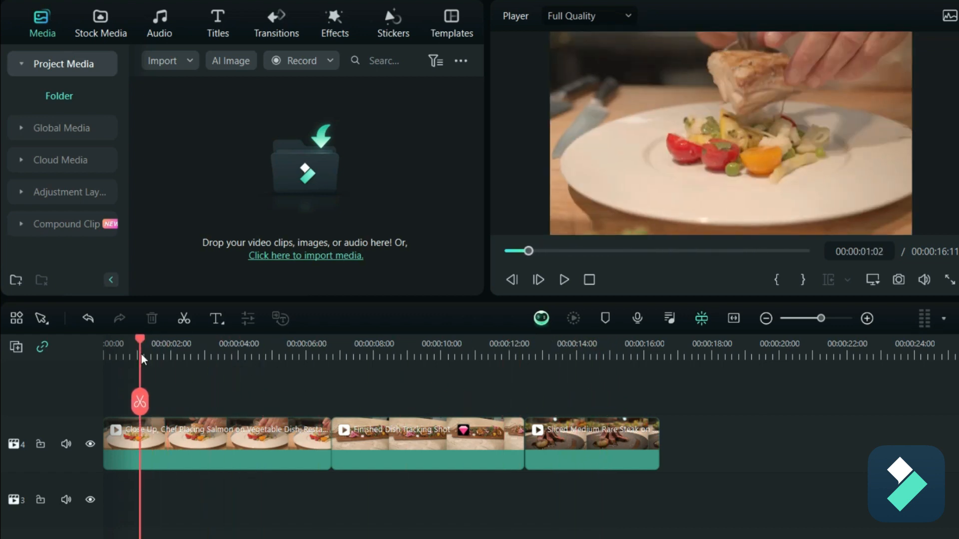
left_click(217, 24)
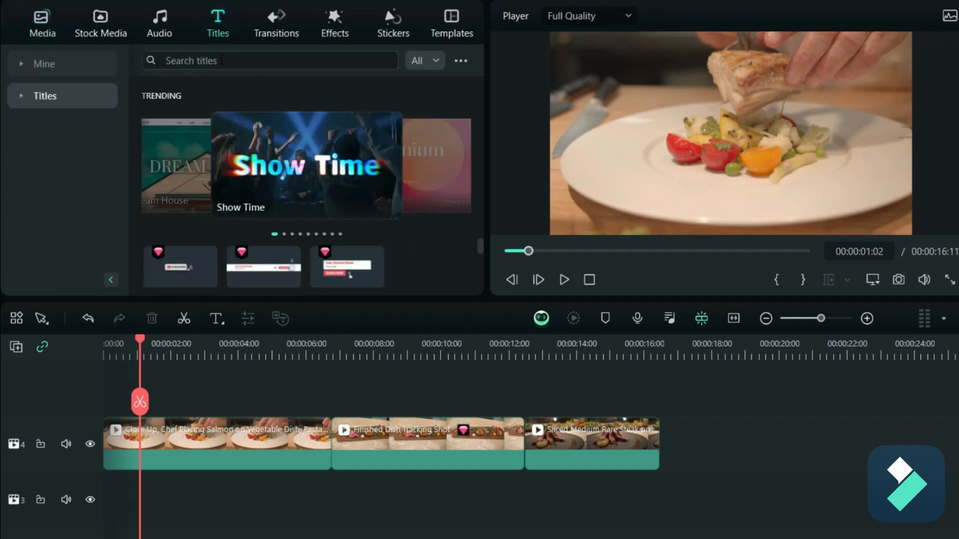
Search titles for 'chef' and add the Tasty Badges Pack Chef's Kitchen title
left_click(269, 60)
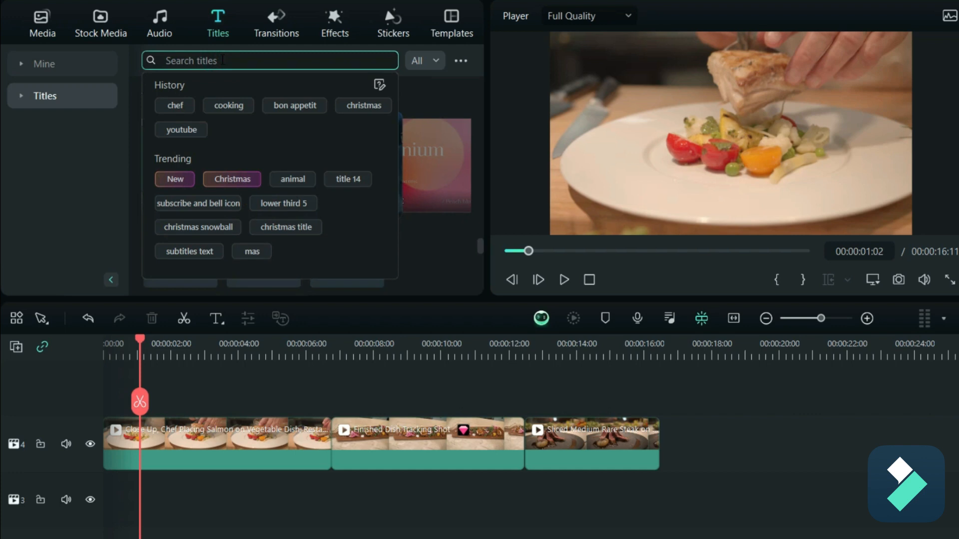
left_click(175, 105)
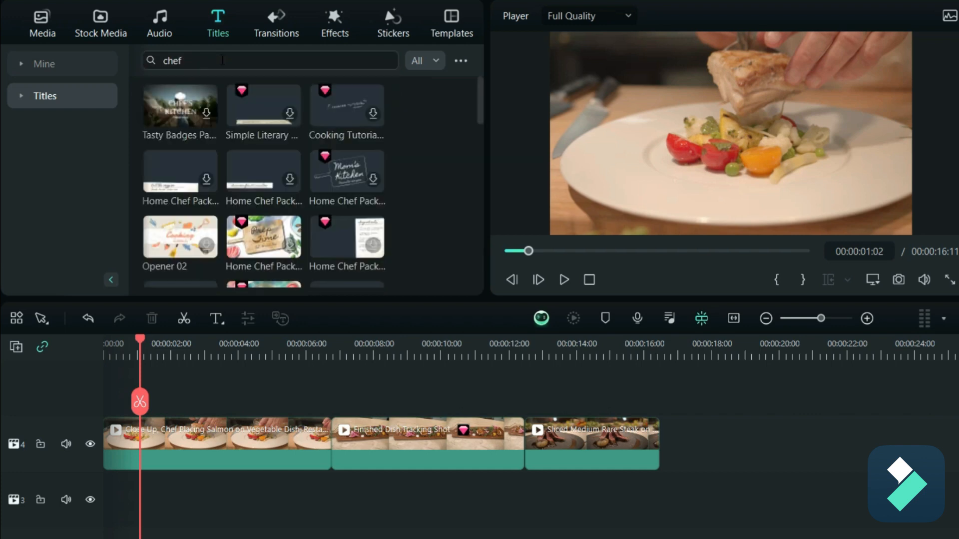
mouse_move(201, 107)
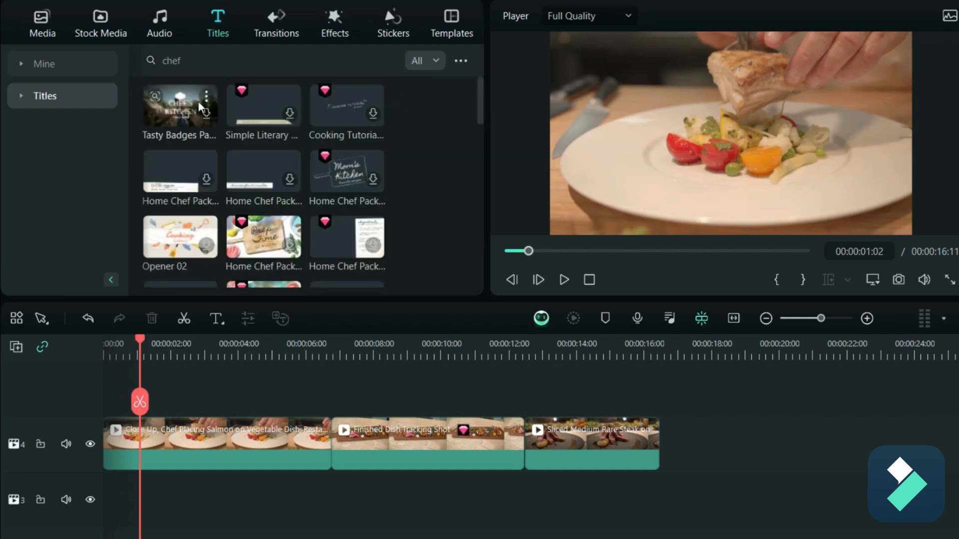
left_click(180, 105)
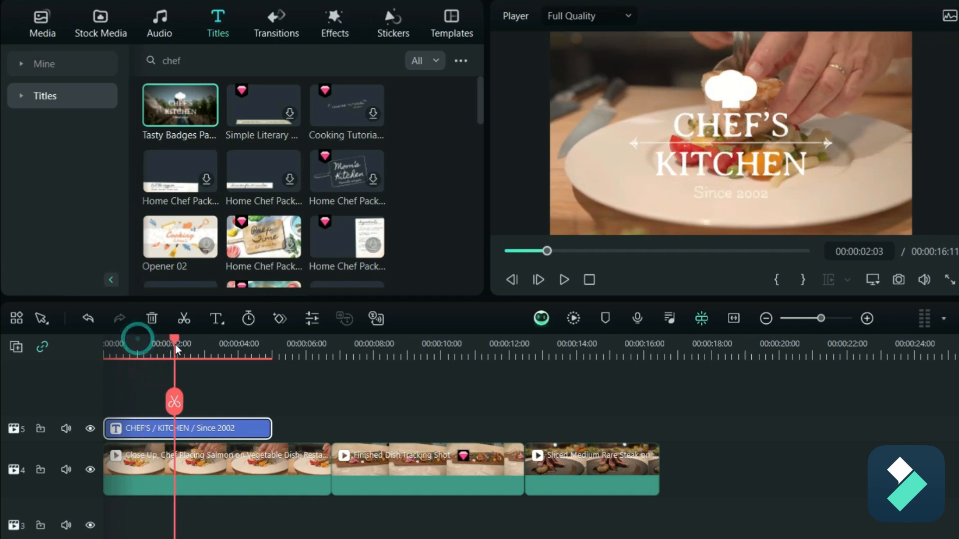
Delete the 'Since 2002' line from the Chef's Kitchen title in the player
left_click(232, 343)
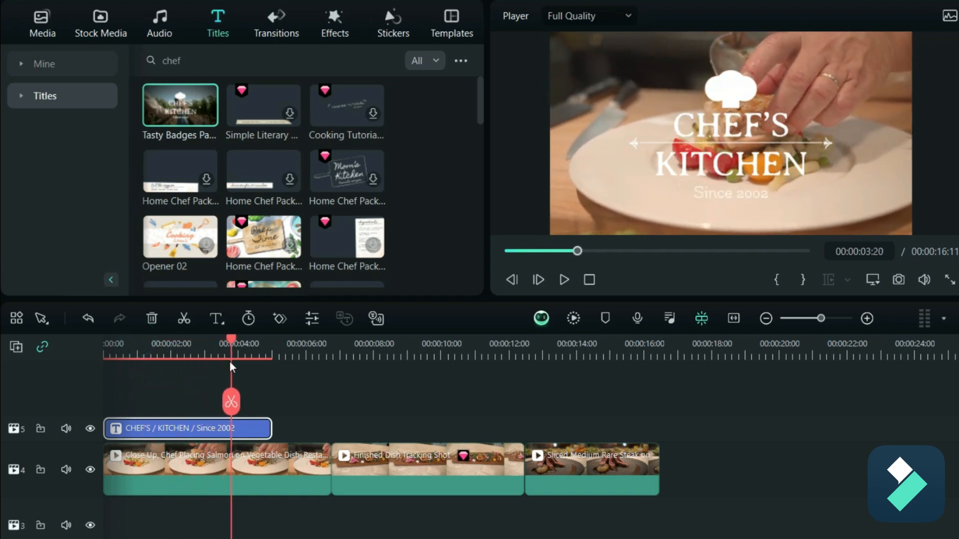
mouse_move(744, 197)
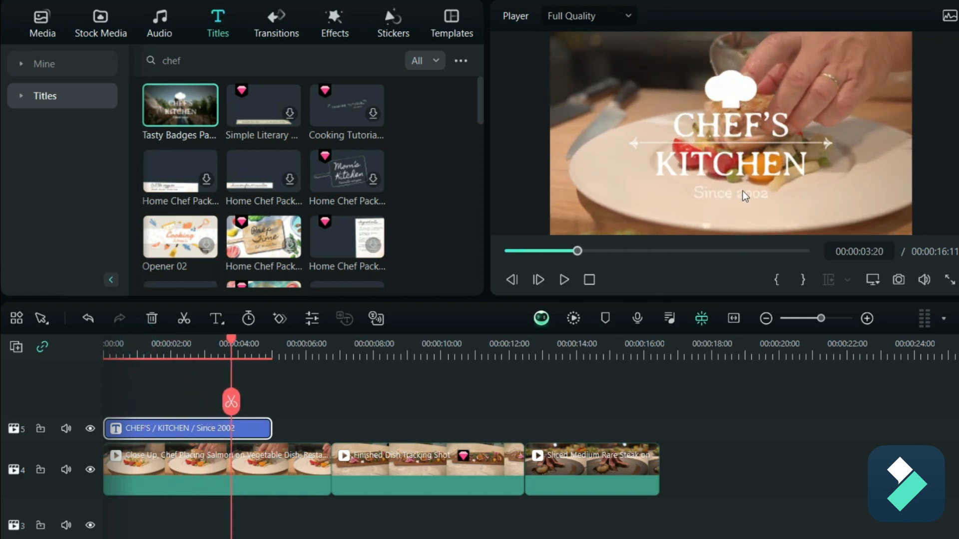
left_click(729, 193)
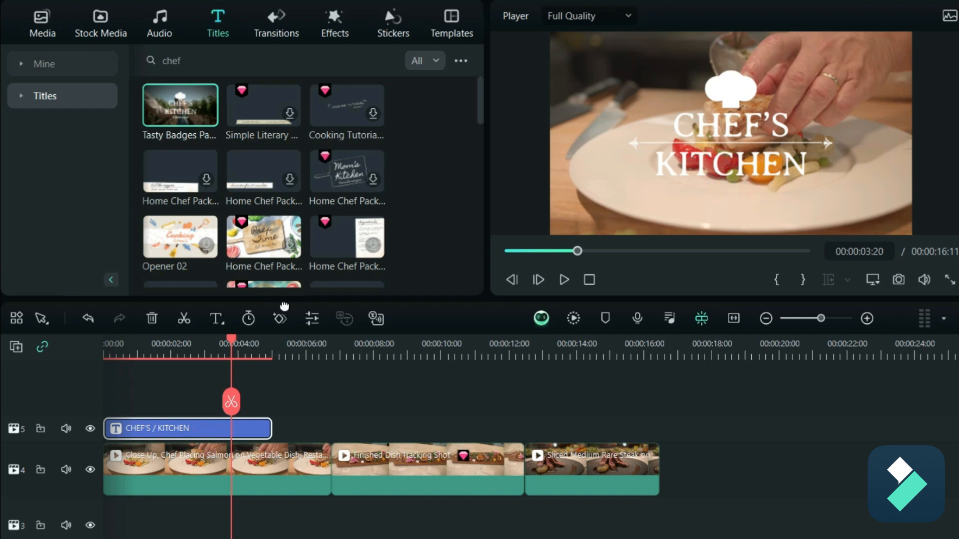
left_click(110, 344)
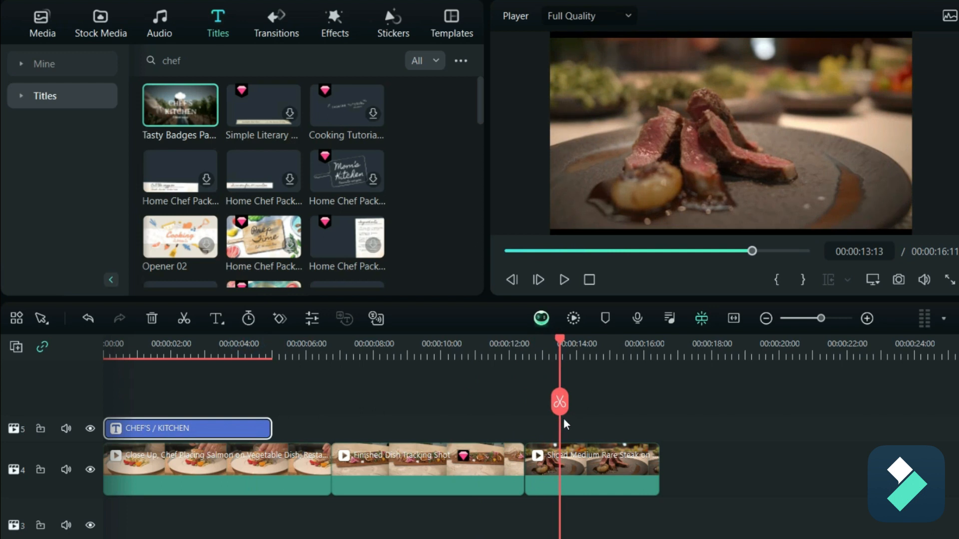
Search titles for 'bon appetit' and add the Bon Appétit badge title
left_click(245, 60)
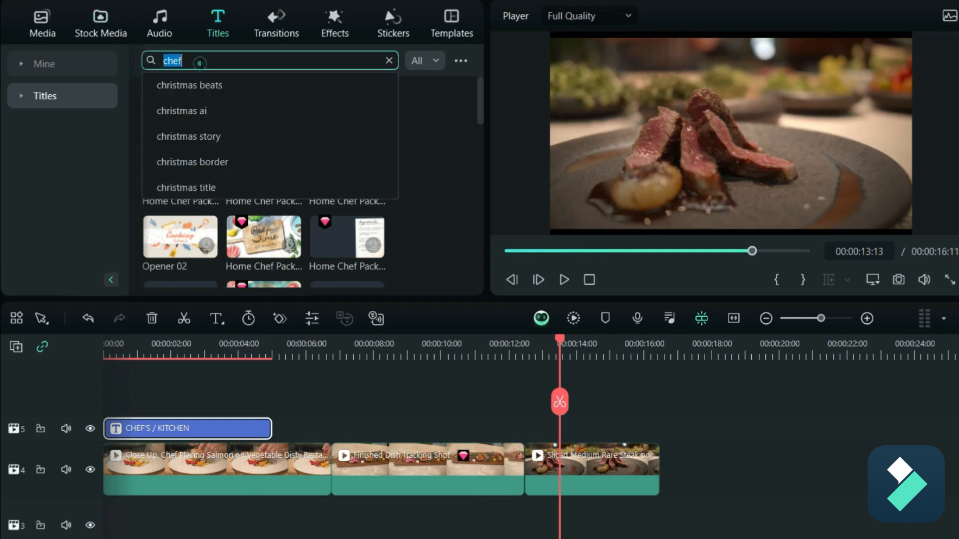
type("bon appetit")
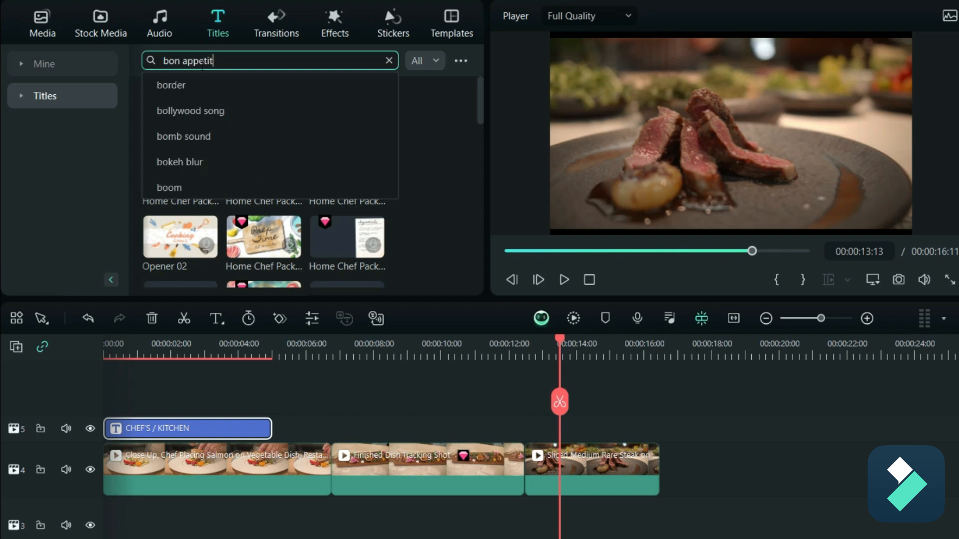
key("Return")
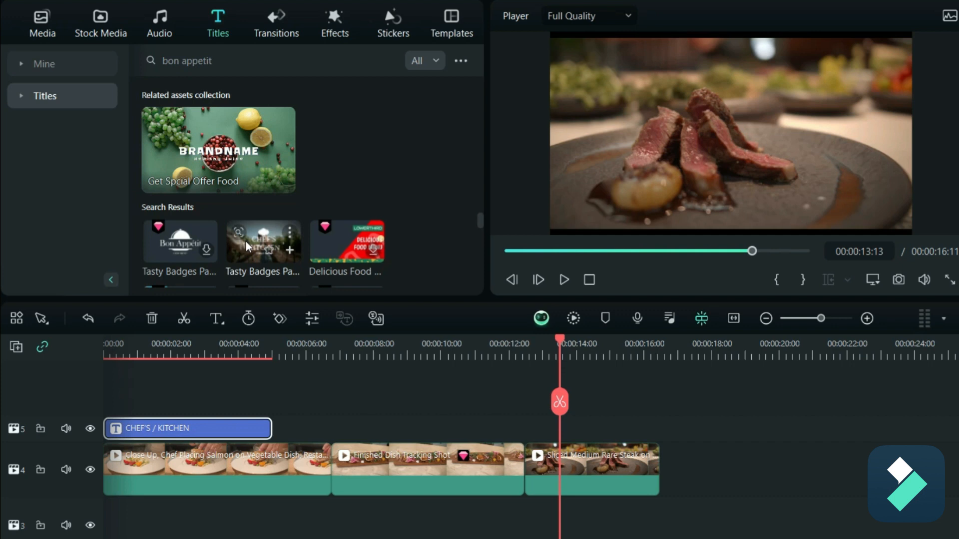
mouse_move(179, 240)
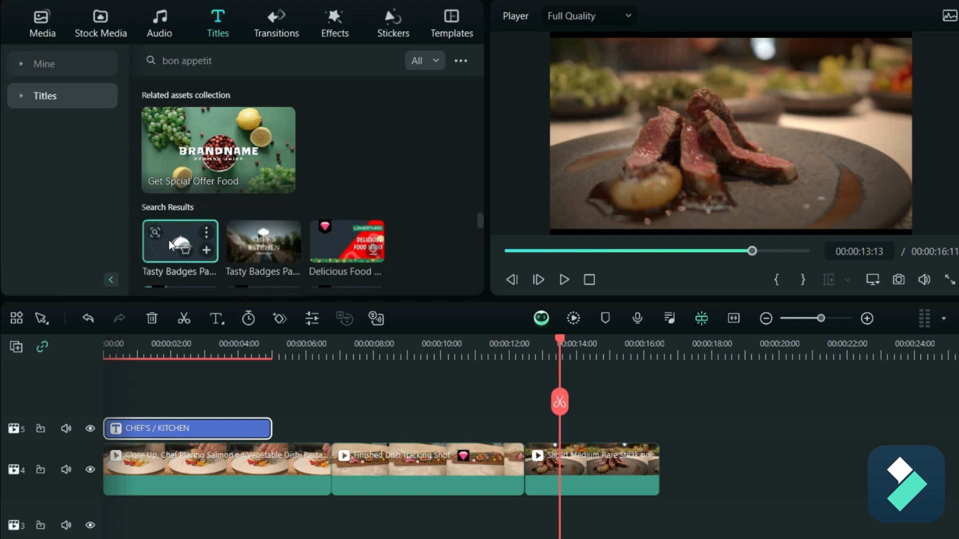
left_click(563, 280)
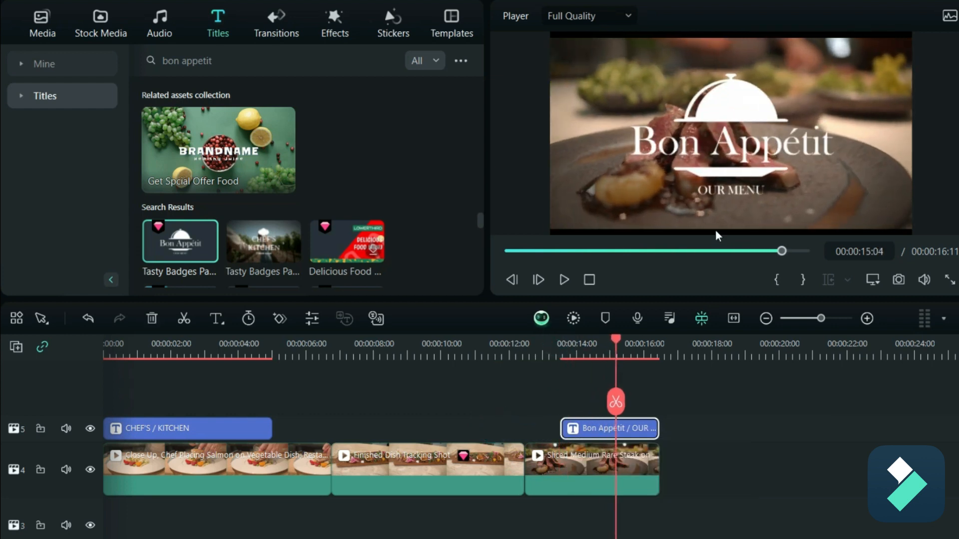
Remove the 'OUR MENU' line and return the playhead to the start
left_click(732, 183)
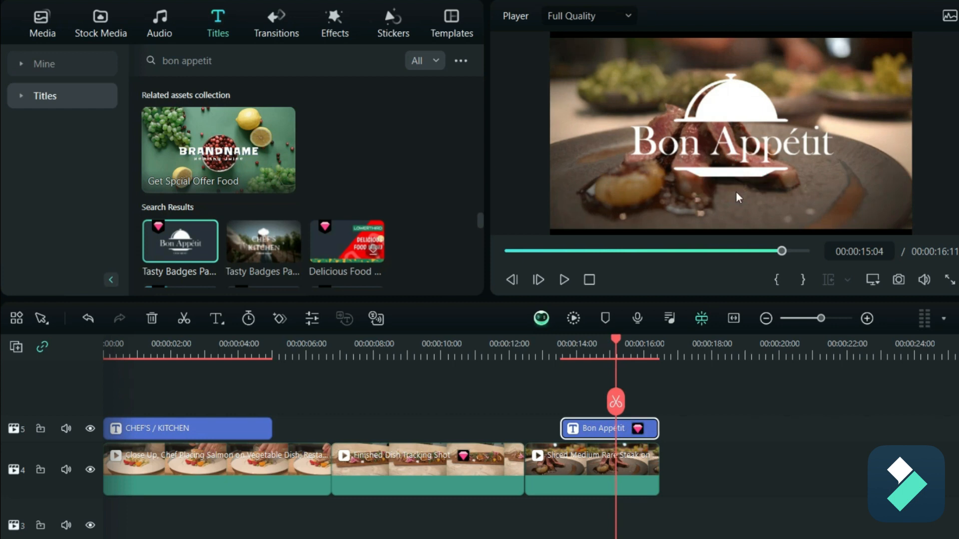
left_click(535, 343)
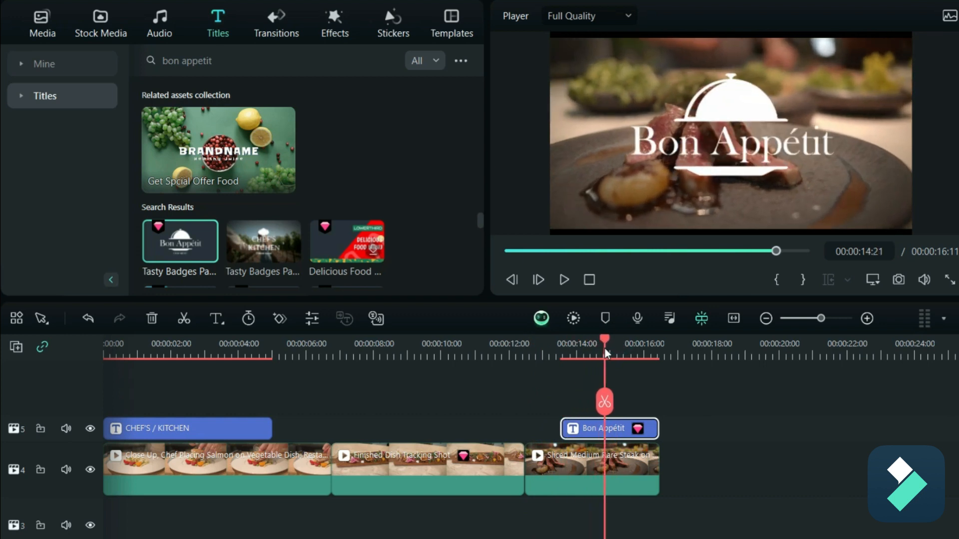
left_click(306, 343)
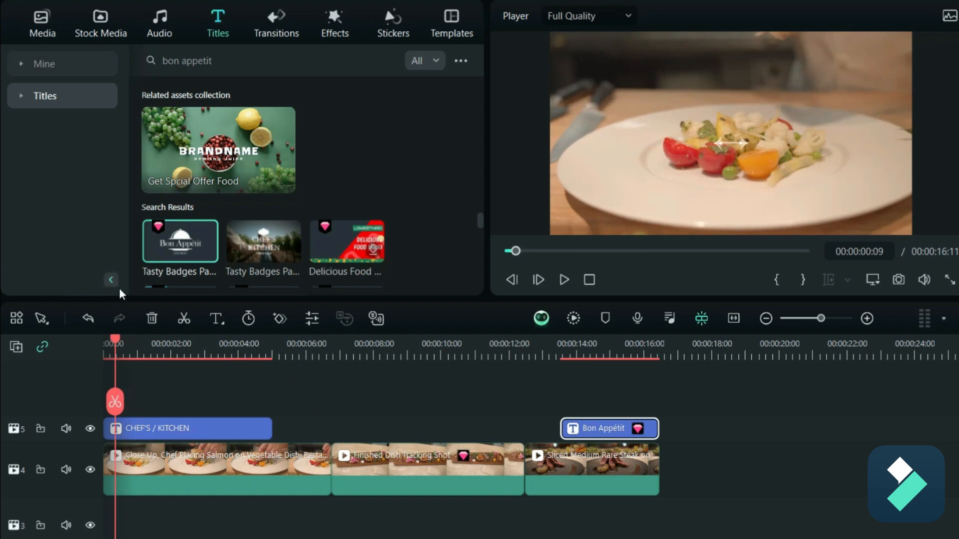
left_click(269, 60)
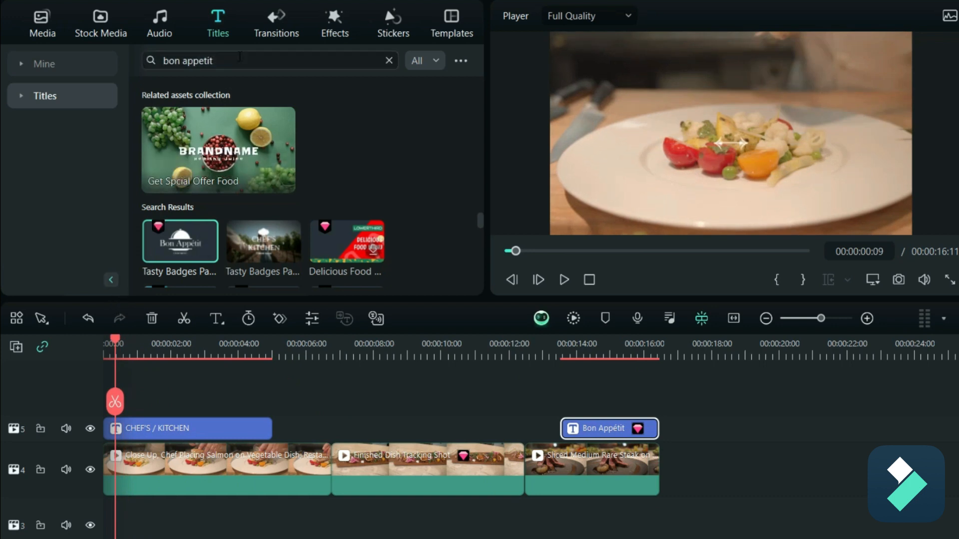
Add transitions between the salmon and platter clips and before the steak clip
left_click(276, 24)
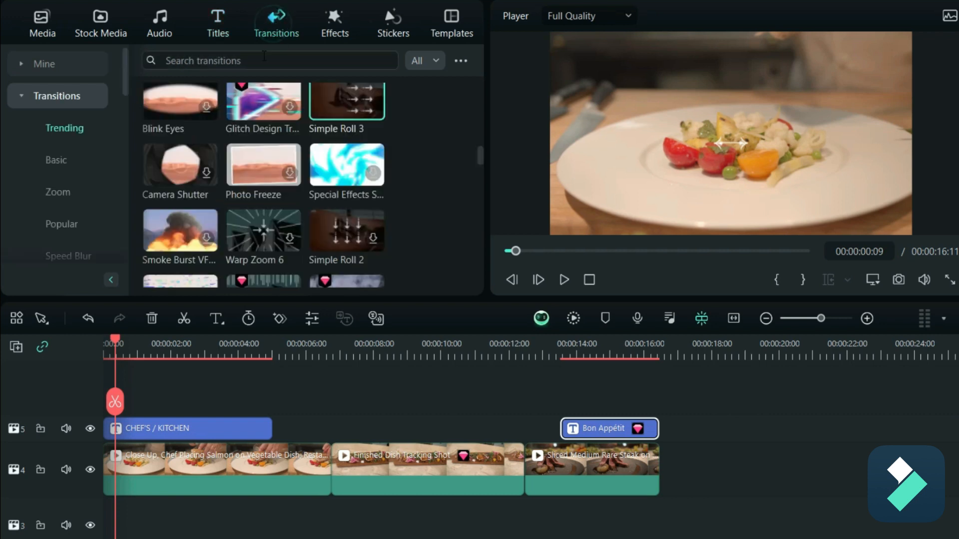
mouse_move(324, 160)
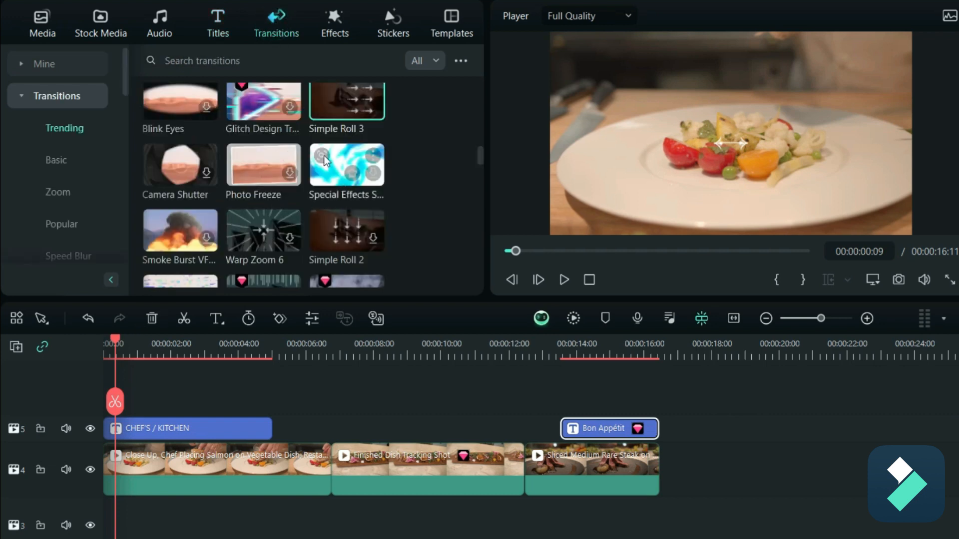
scroll("up", 3)
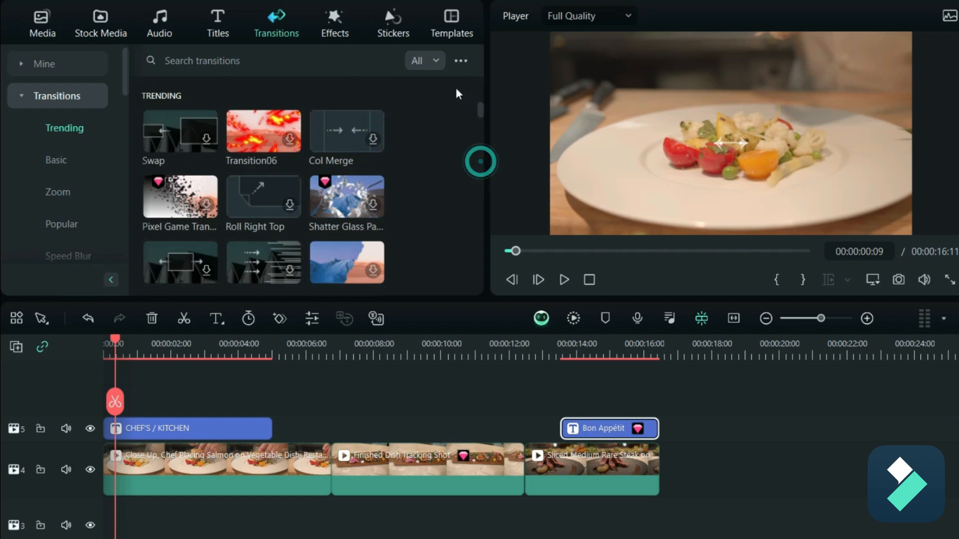
mouse_move(408, 171)
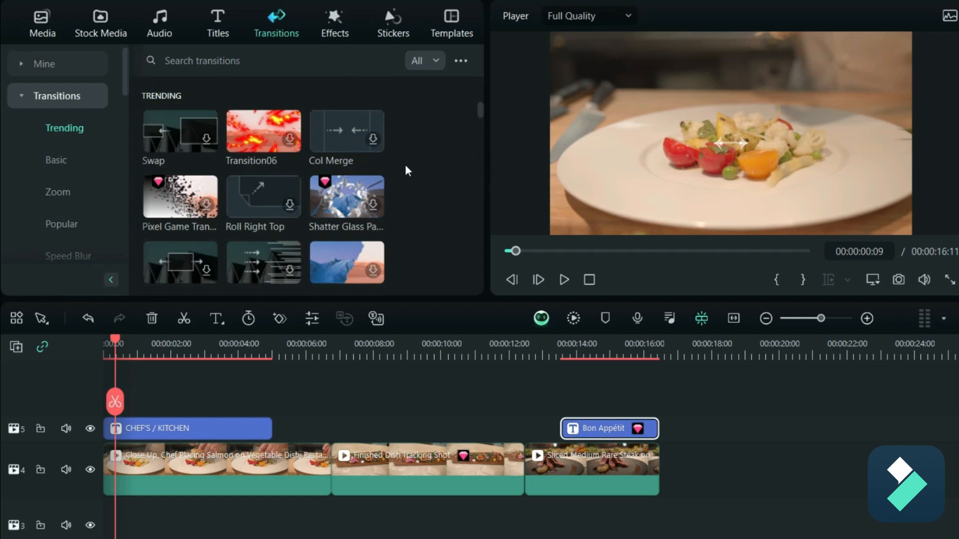
scroll("down", 3)
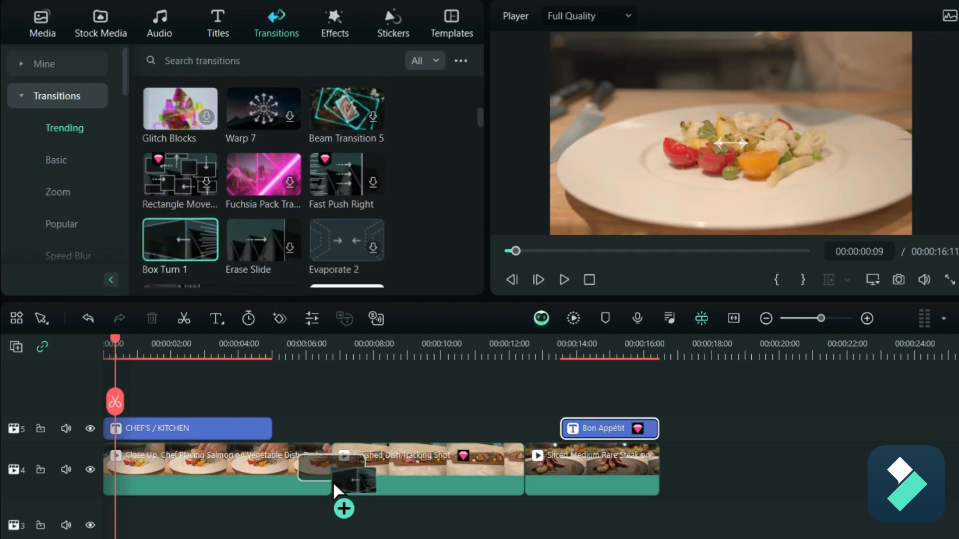
scroll("down", 3)
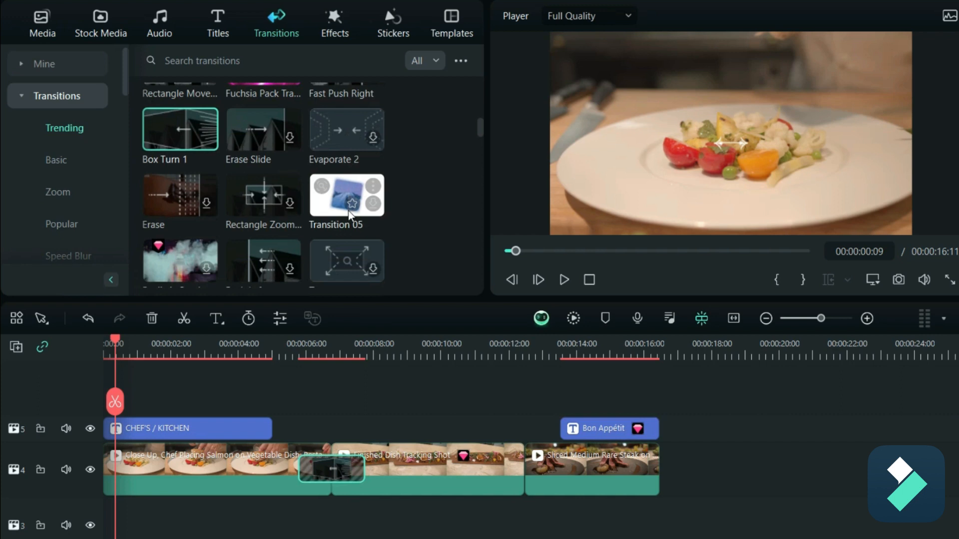
left_click(298, 338)
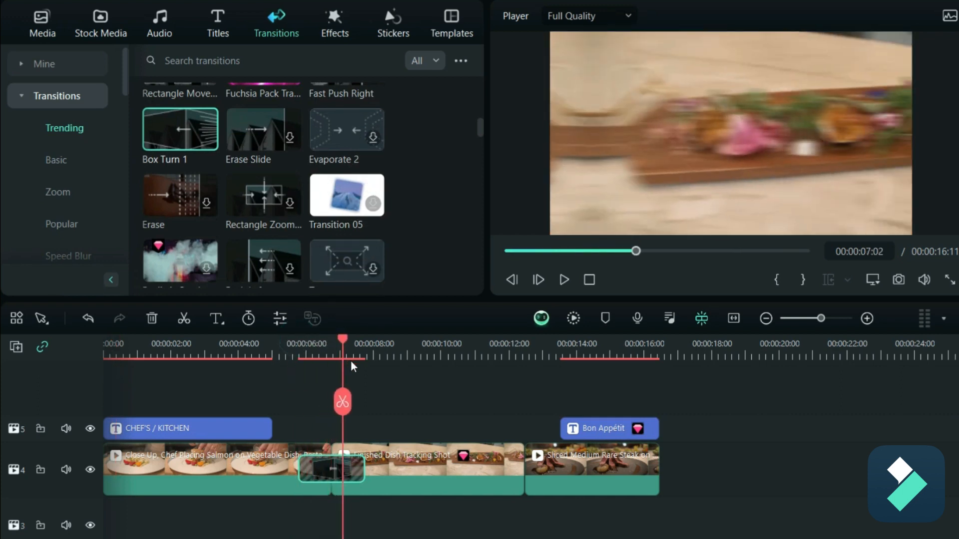
left_click(393, 343)
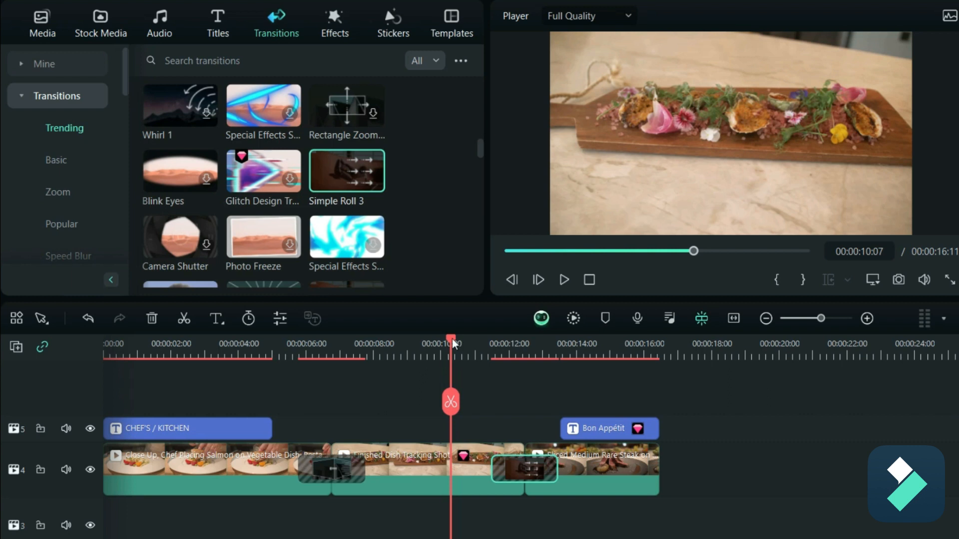
mouse_move(296, 98)
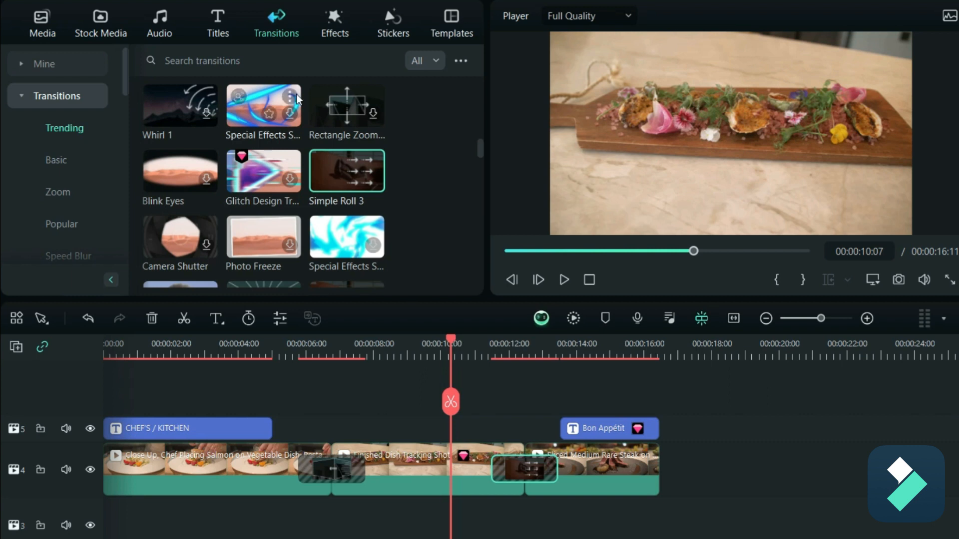
mouse_move(86, 26)
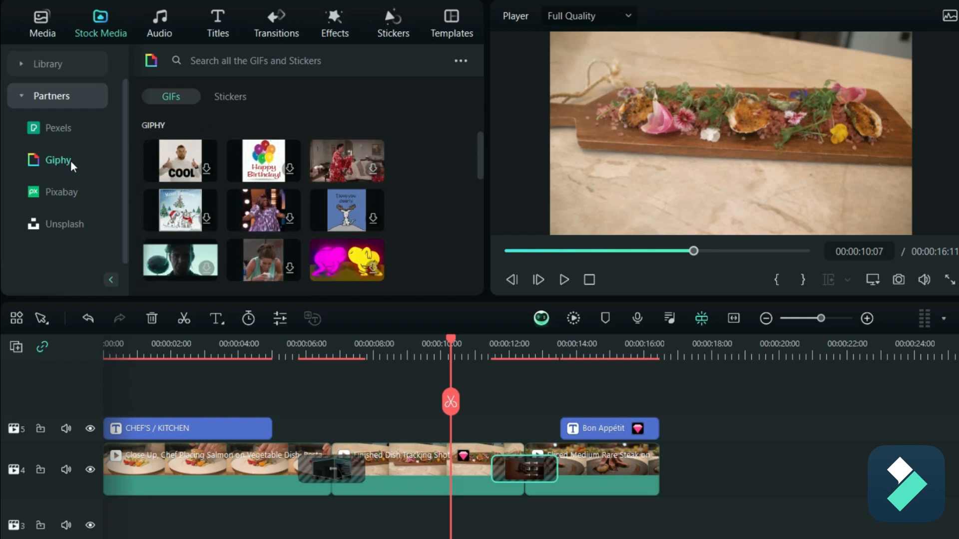
Show the Giphy GIF collection, scroll through it, and focus the GIF search field
left_click(171, 96)
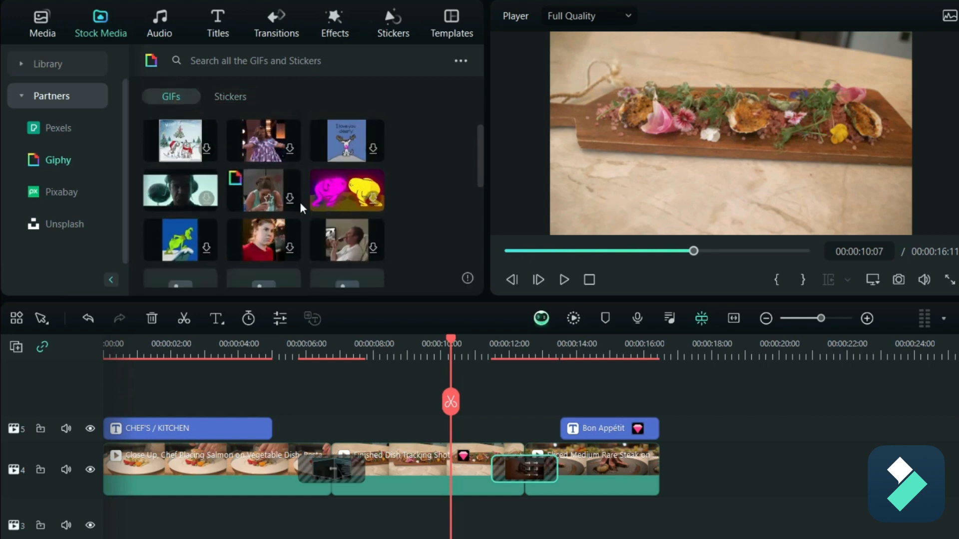
scroll("down", 3)
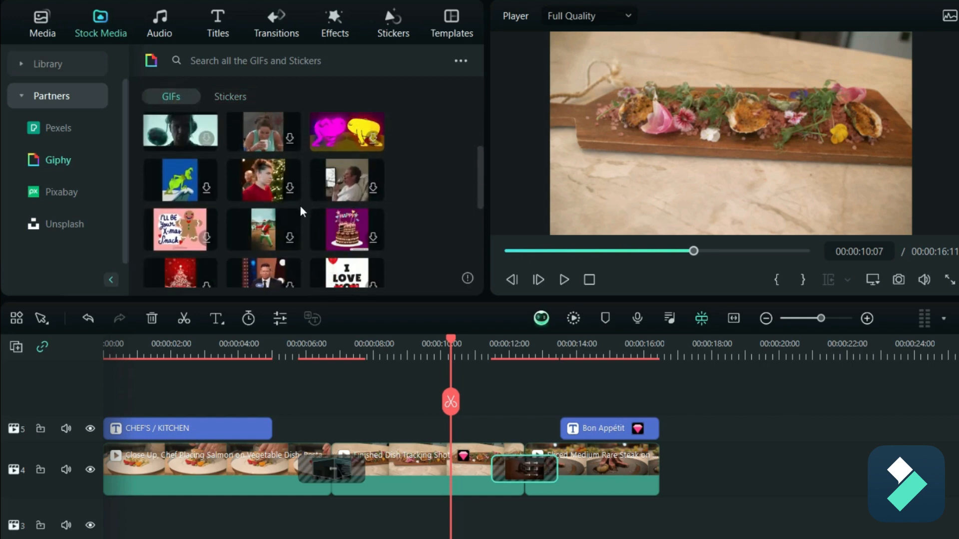
scroll("up", 3)
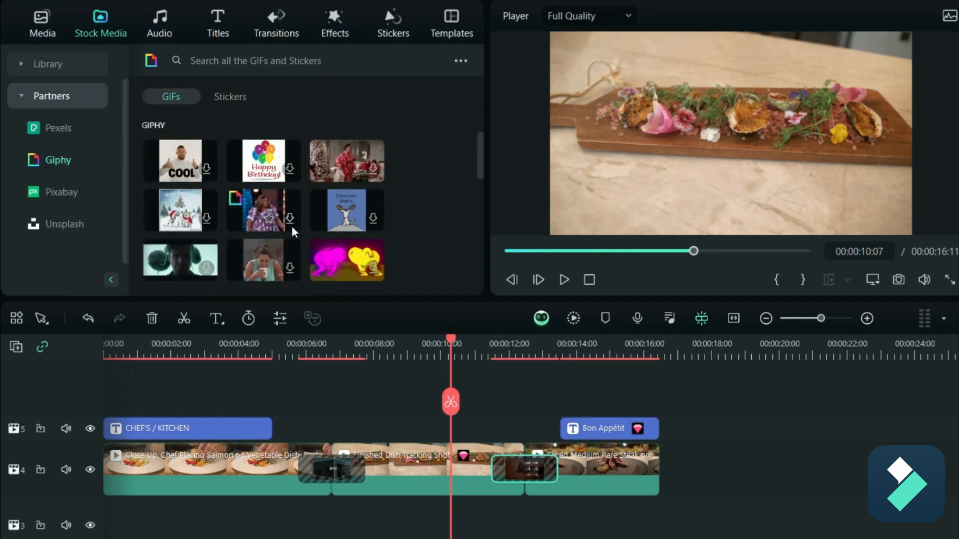
left_click(275, 61)
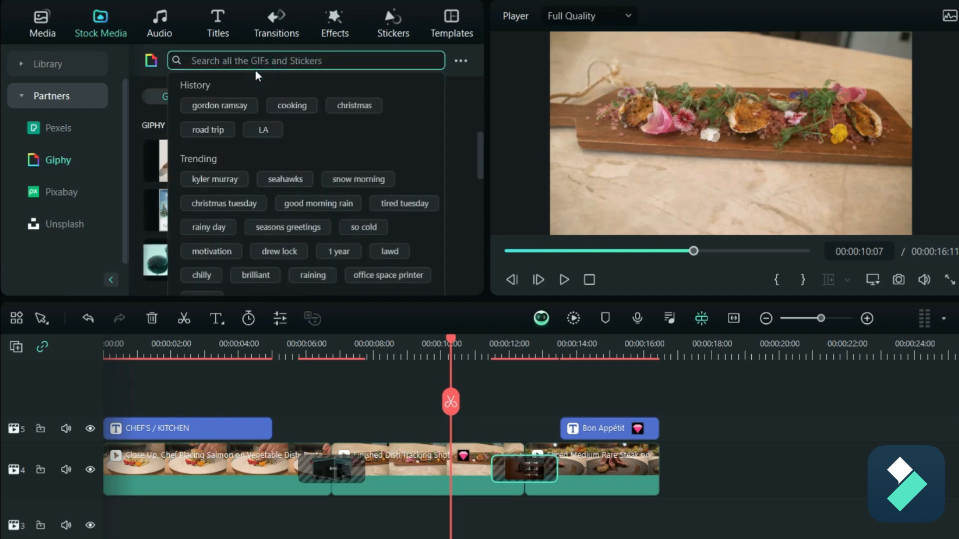
Search Giphy for 'gordon ramsay' and preview the lamb sauce, It's Raw and other GIFs
type("gor")
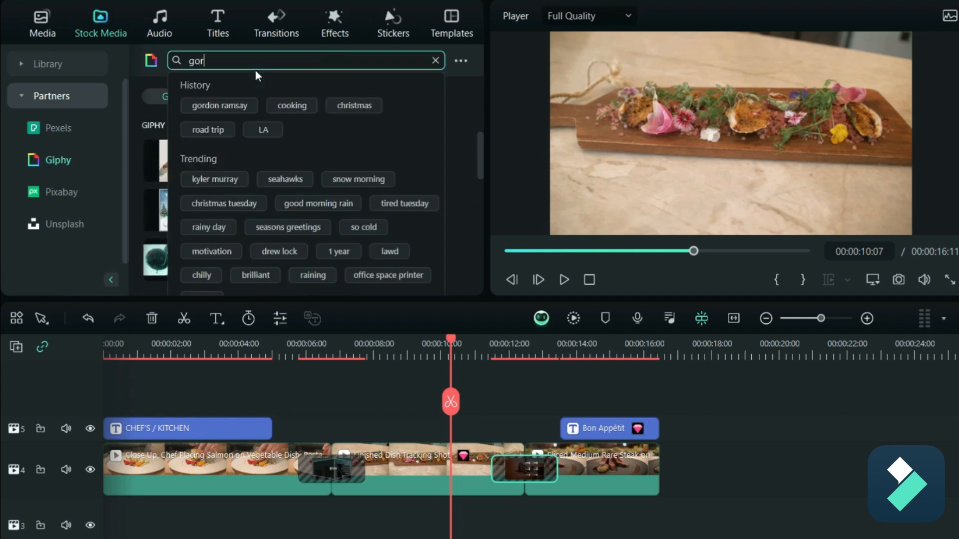
left_click(219, 105)
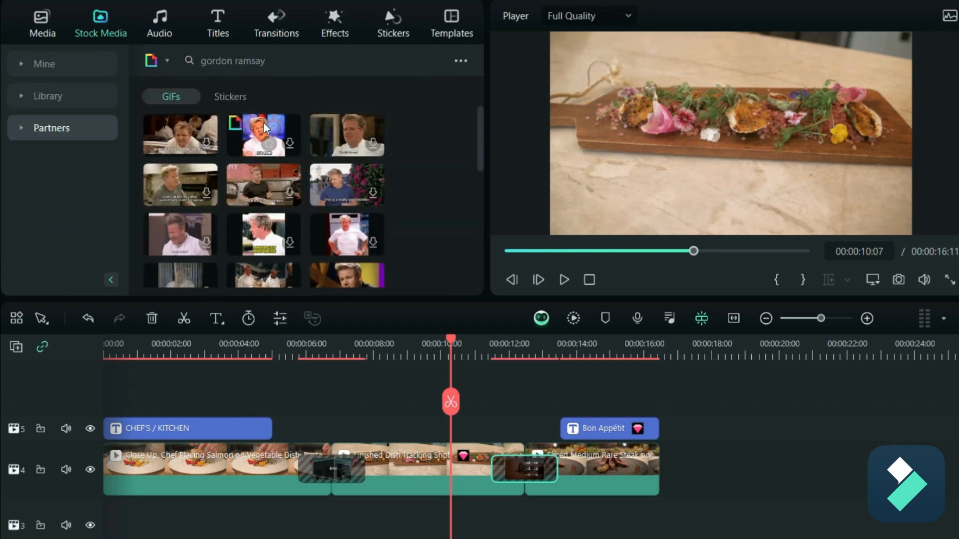
mouse_move(263, 128)
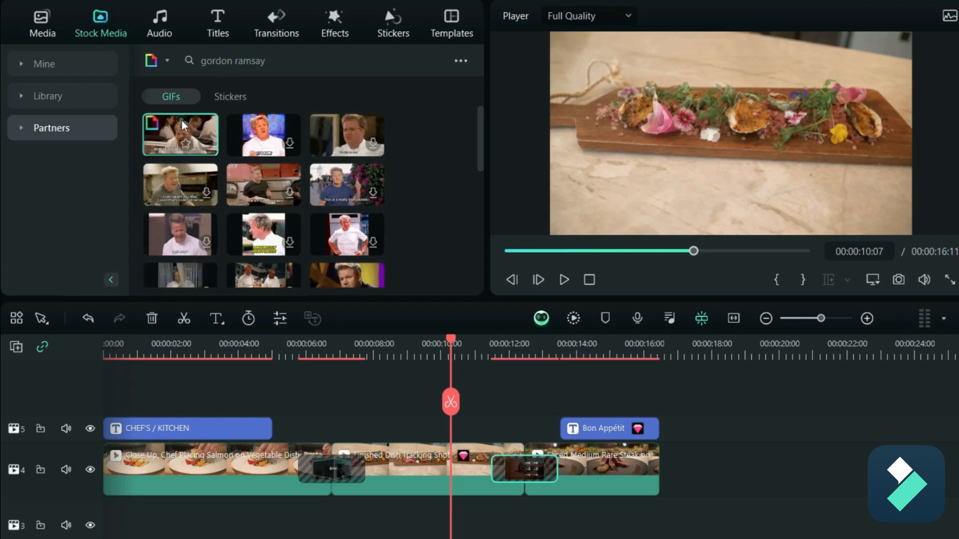
left_click(263, 135)
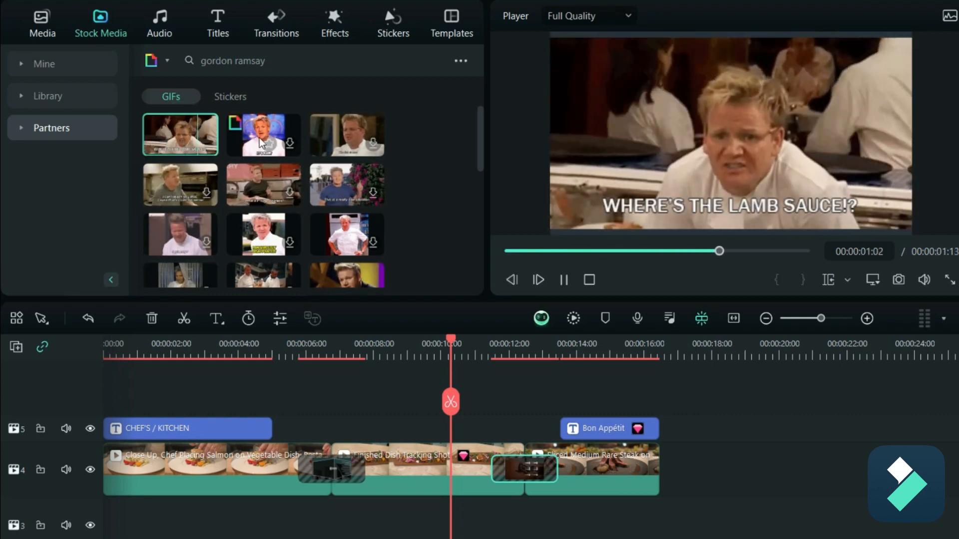
left_click(264, 134)
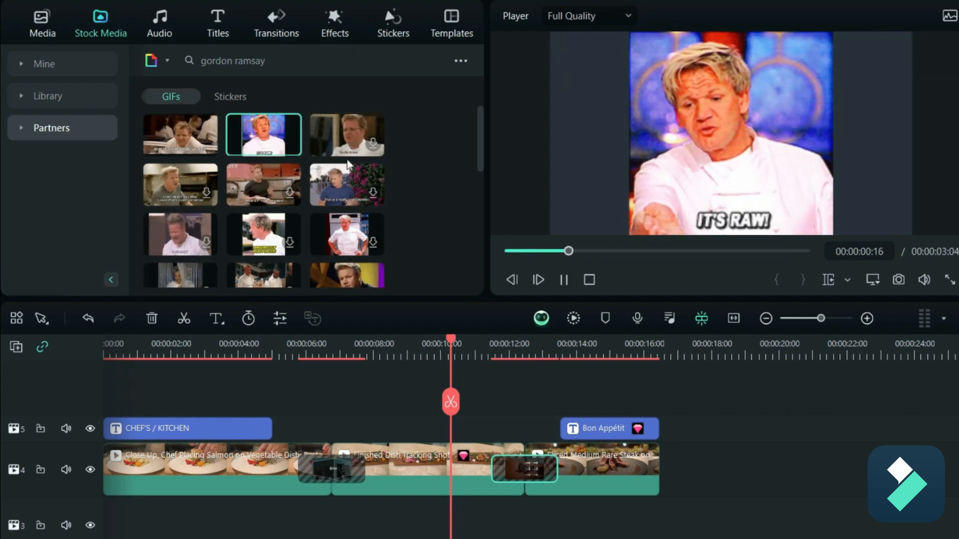
scroll("down", 3)
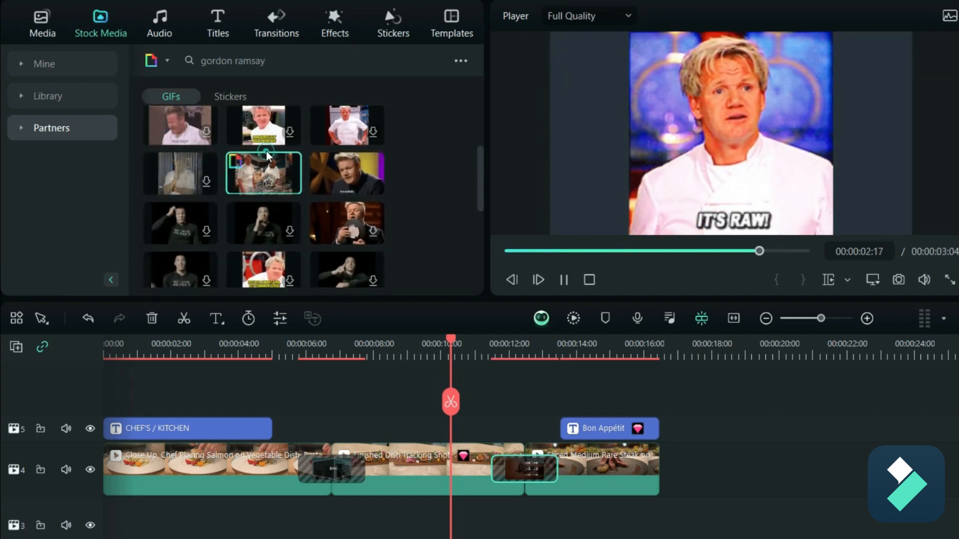
left_click(264, 173)
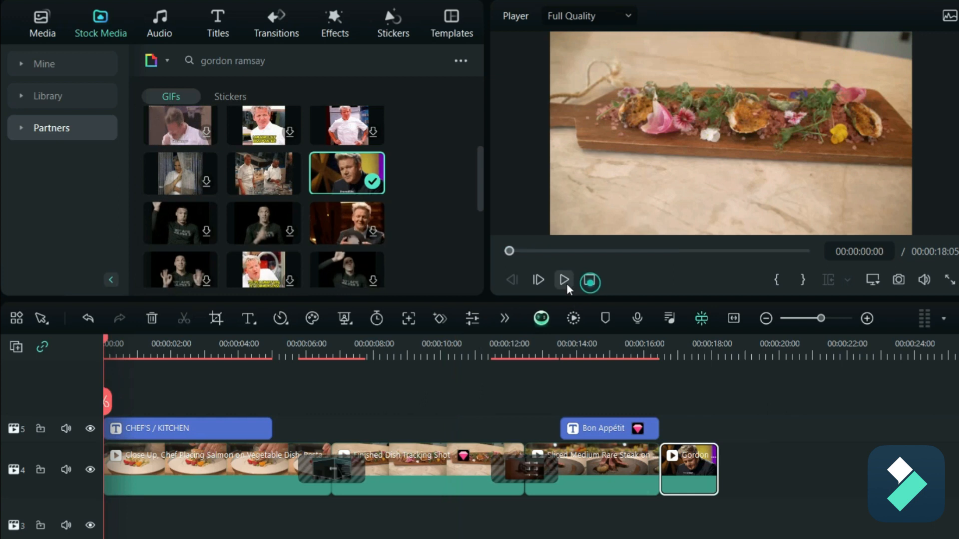
left_click(563, 281)
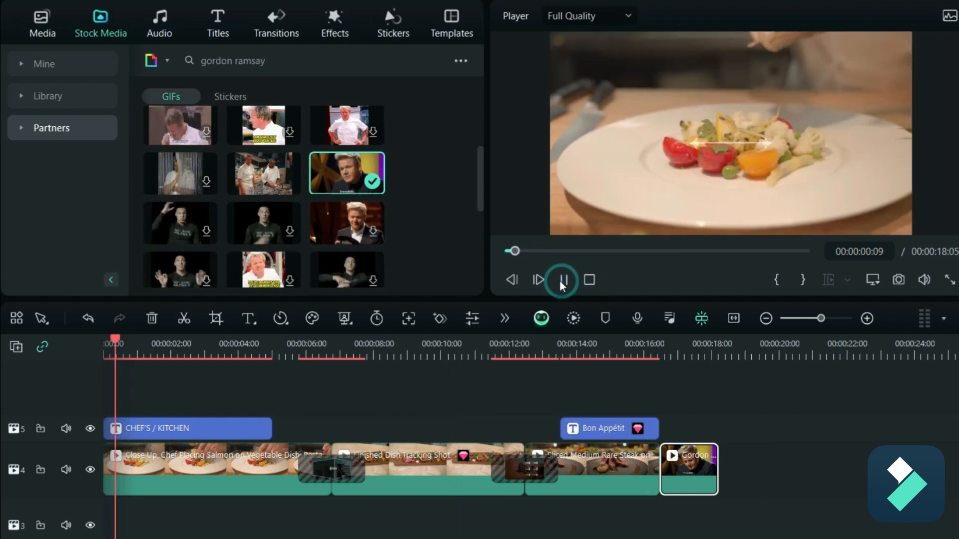
left_click(560, 279)
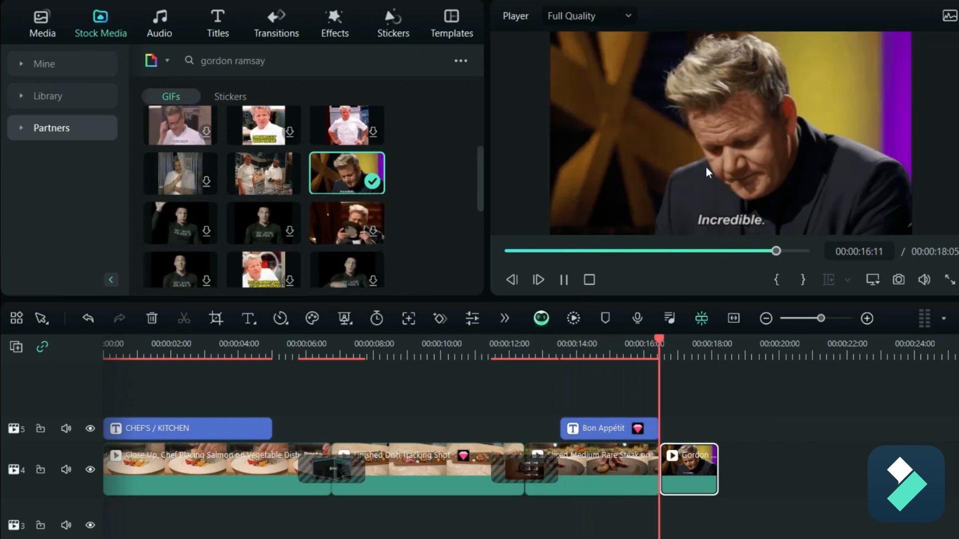
left_click(563, 279)
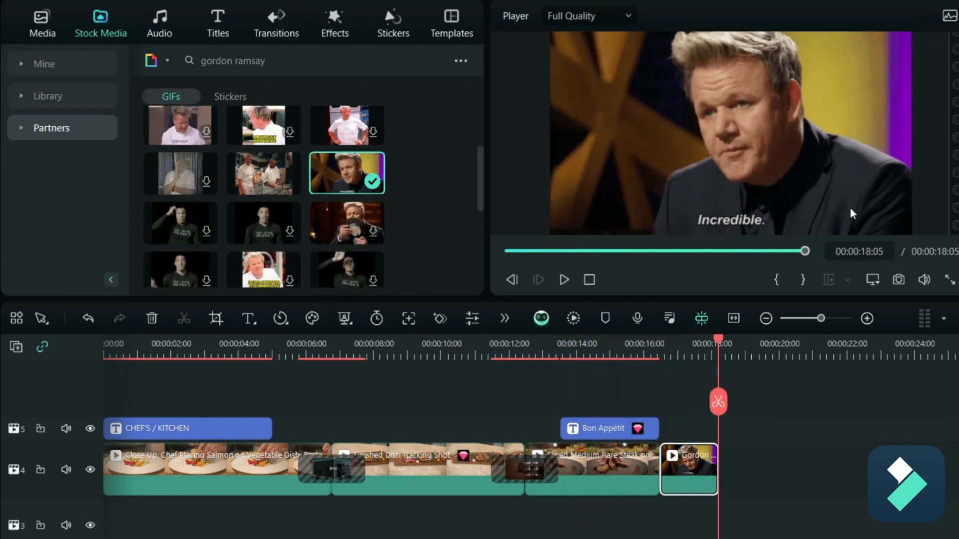
mouse_move(733, 228)
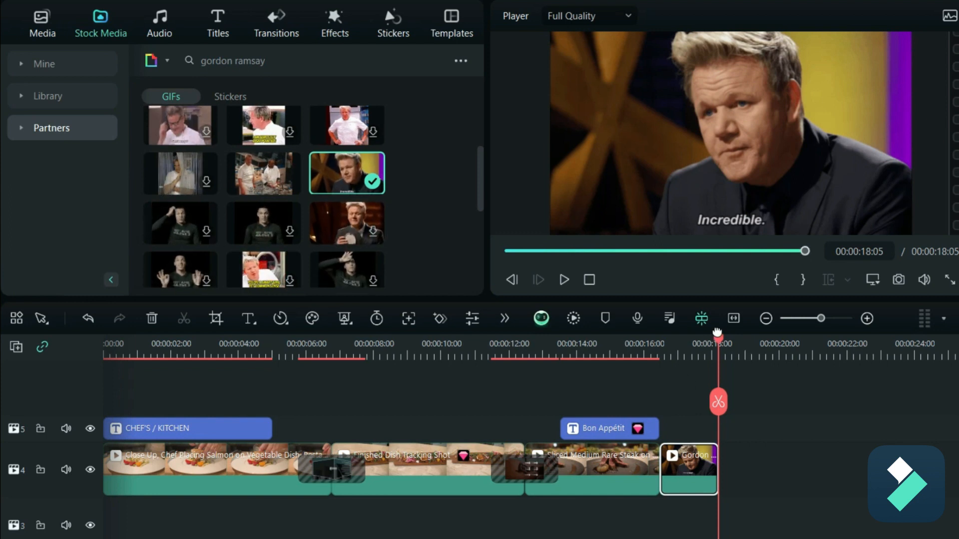
left_click(668, 348)
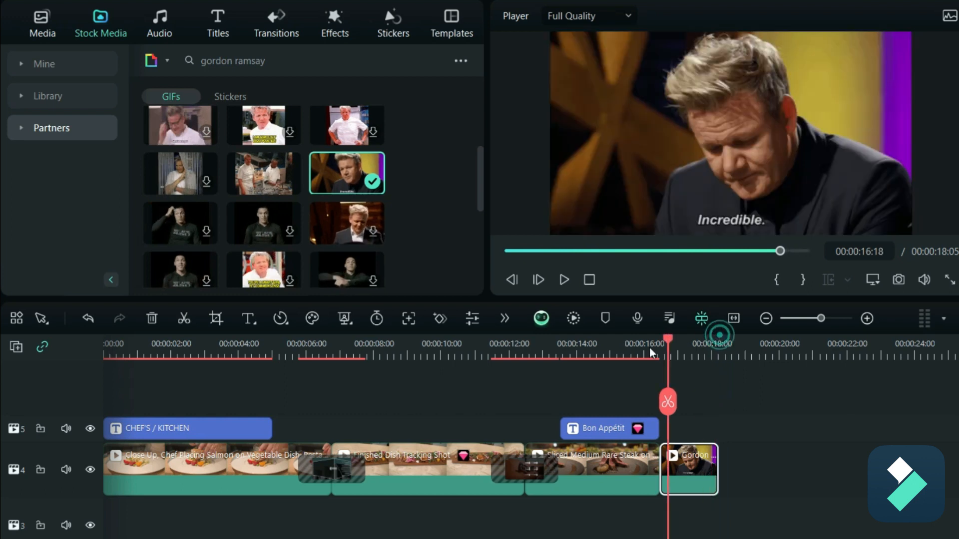
left_click(453, 352)
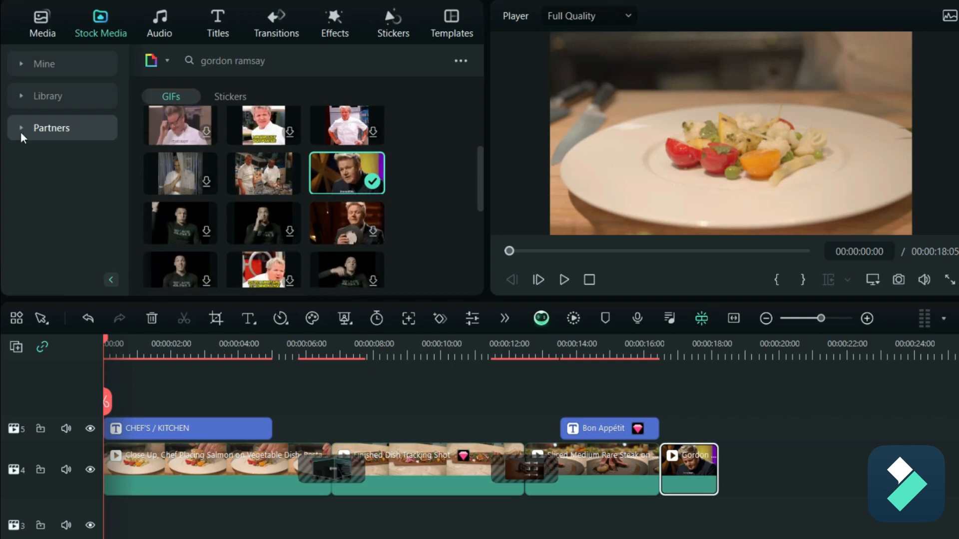
Browse the Partners list to Pexels stock videos, then reopen the Titles library
left_click(52, 128)
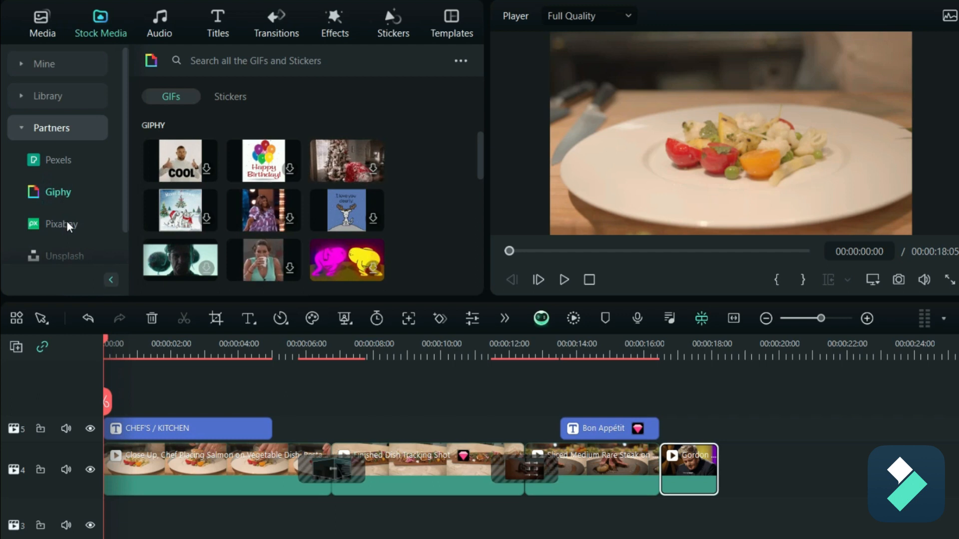
left_click(58, 160)
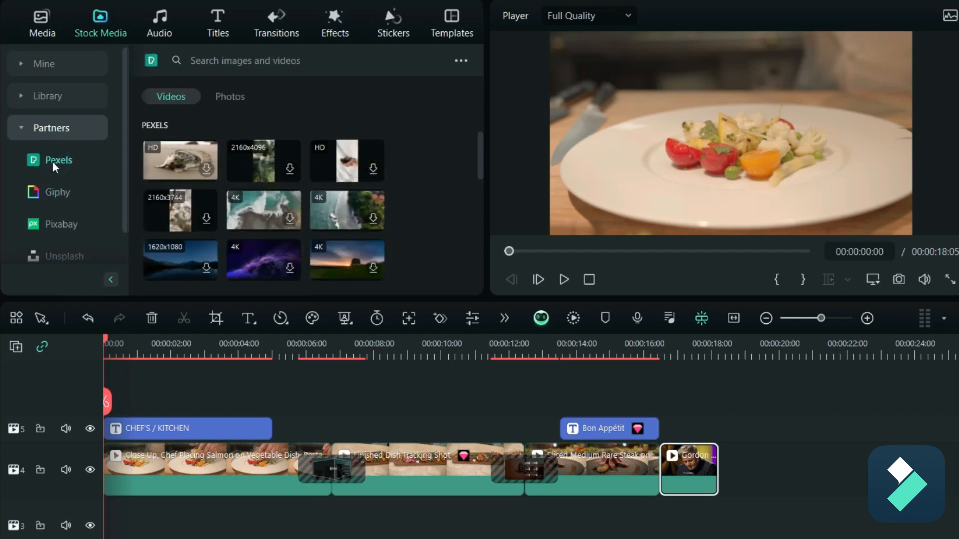
left_click(217, 23)
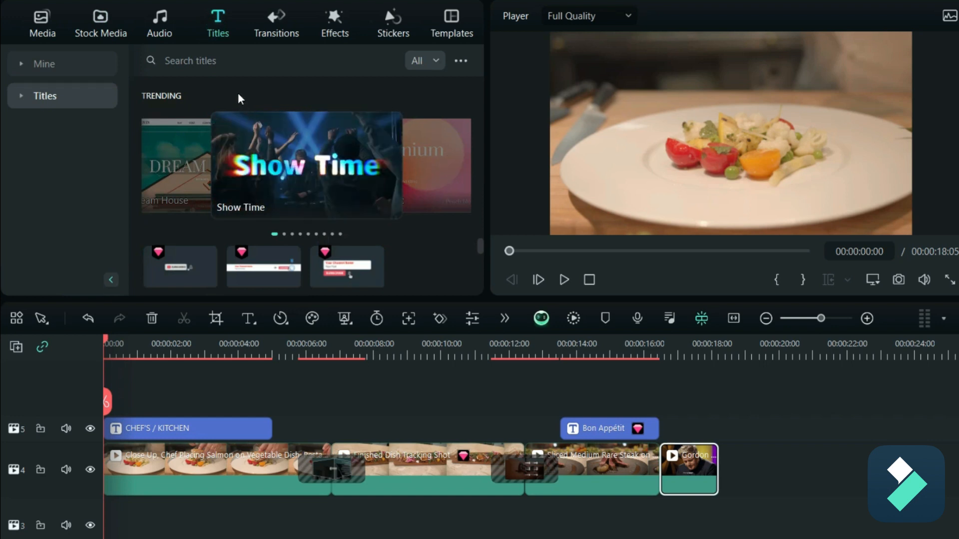
mouse_move(324, 409)
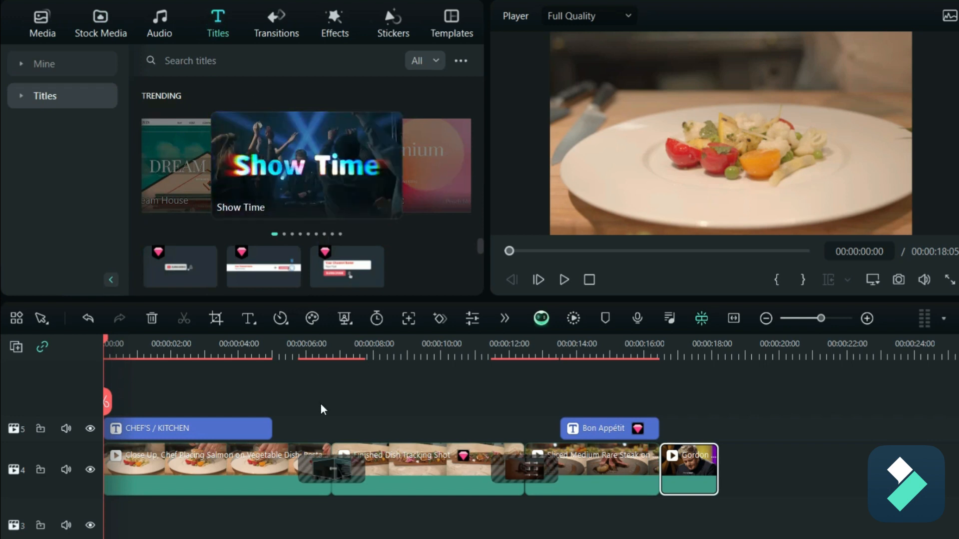
mouse_move(244, 396)
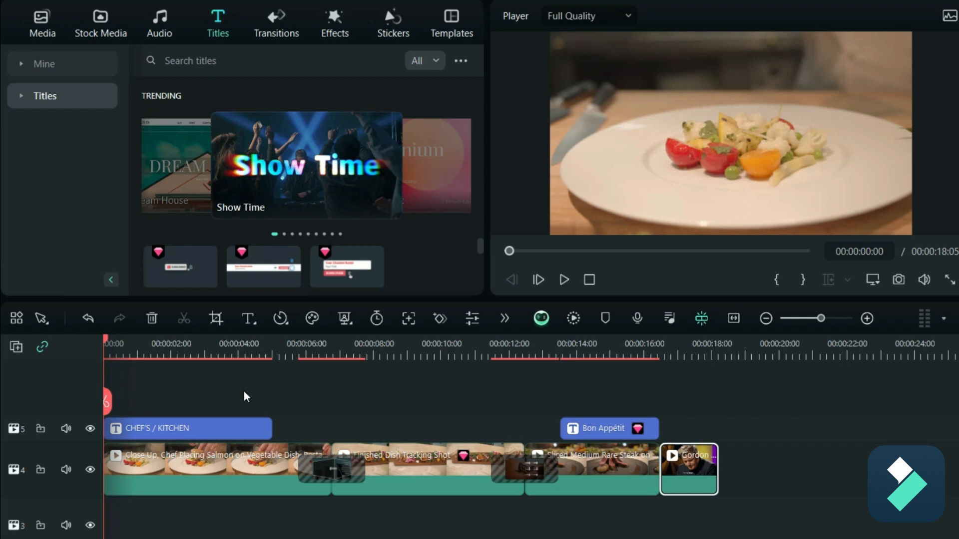
left_click(229, 344)
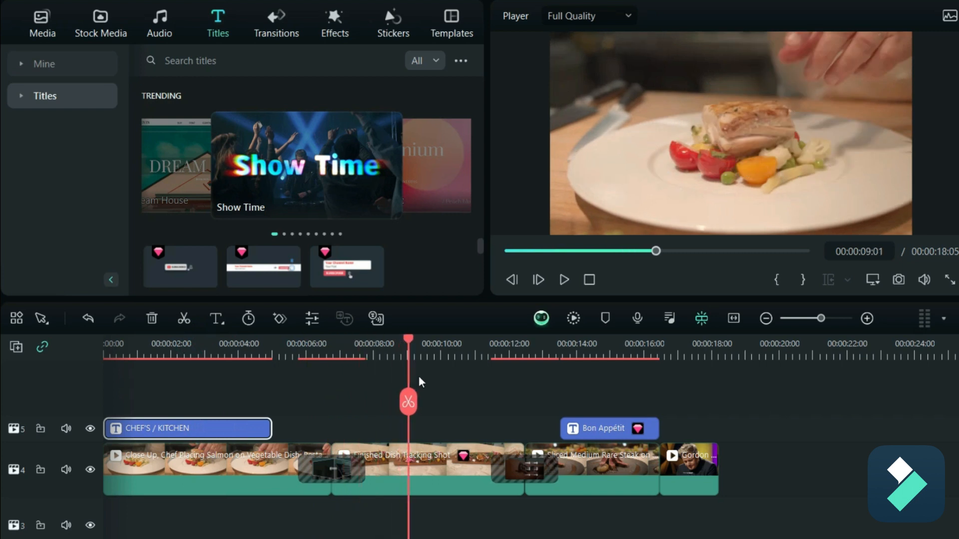
left_click(532, 343)
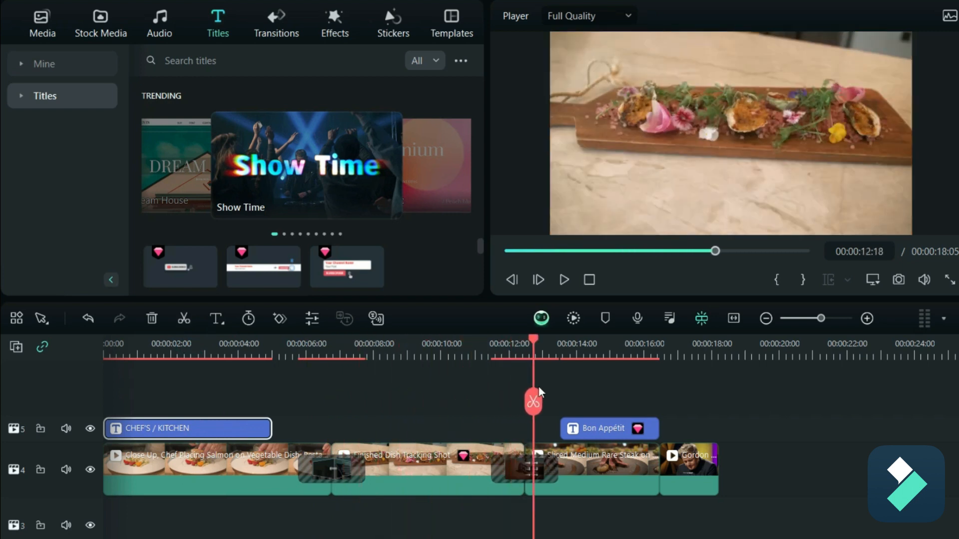